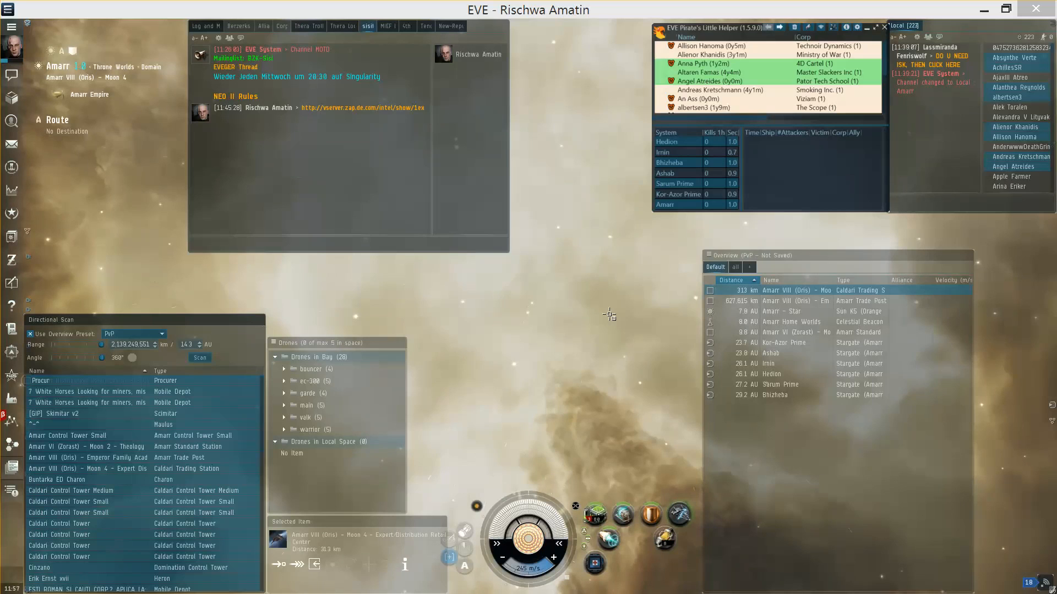
mouse_move(638, 192)
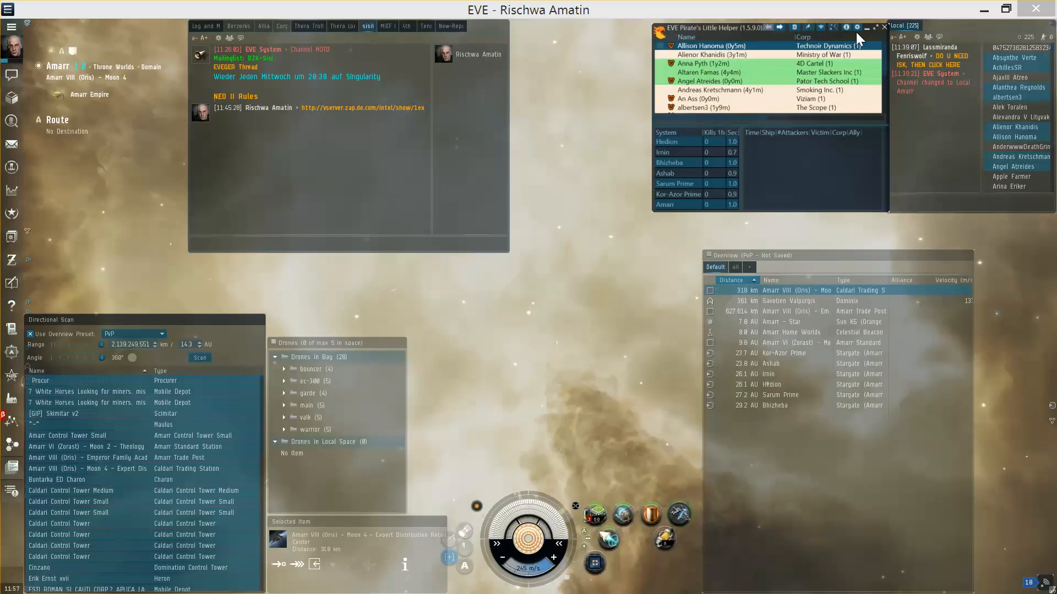
mouse_move(856, 27)
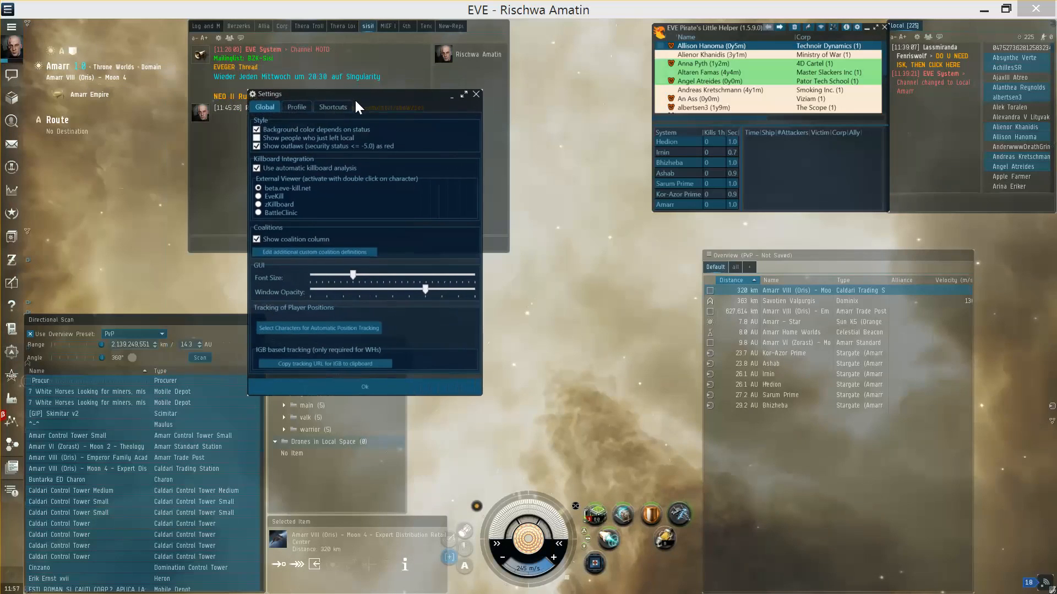
Assign Ctrl+Q as the Quick Action shortcut in Shortcuts settings and save with OK
click(332, 107)
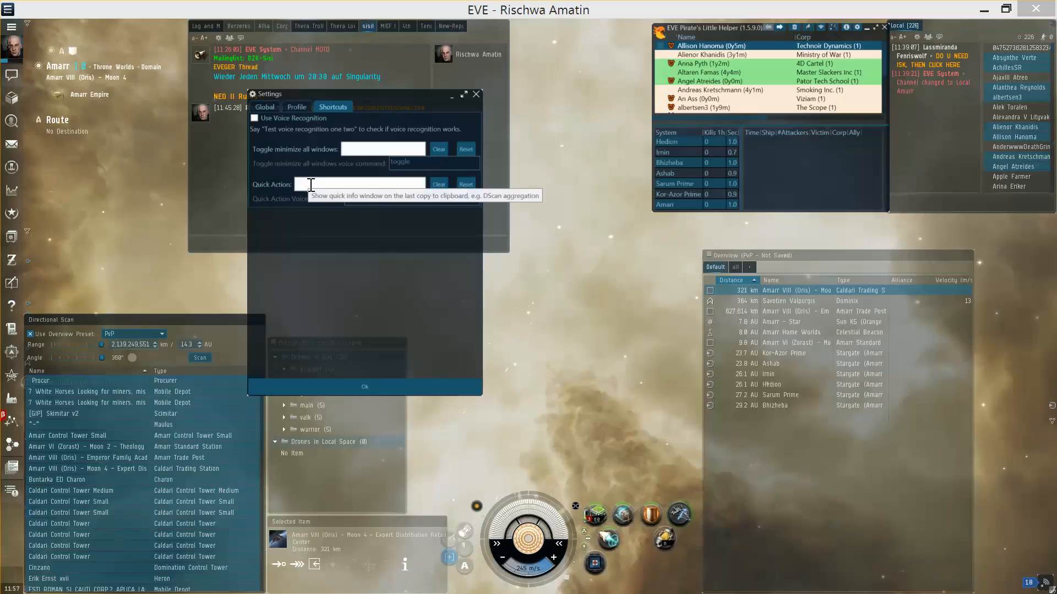
click(358, 183)
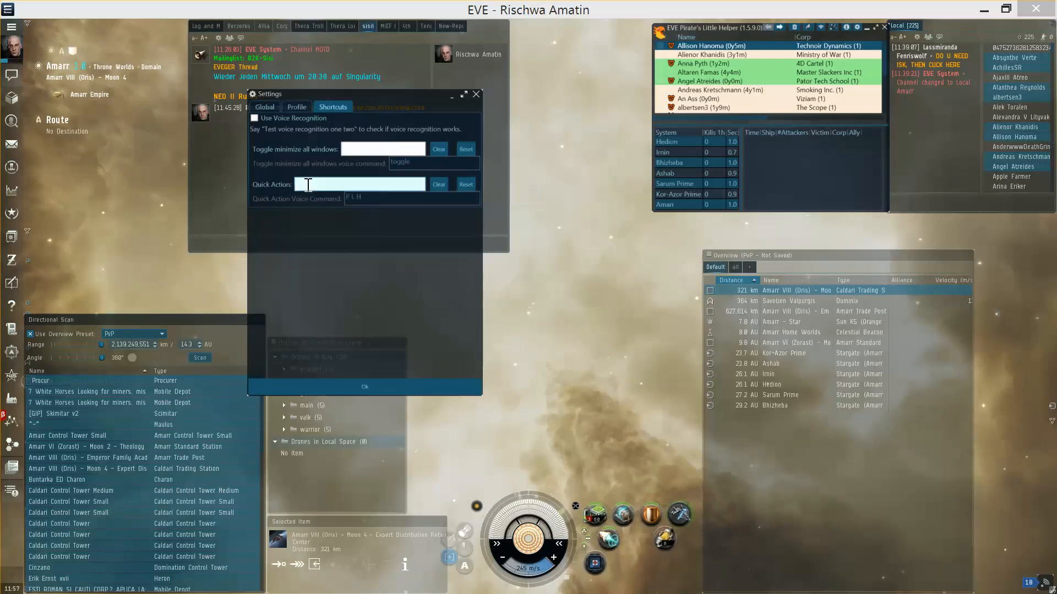
text(Ctrl+Q)
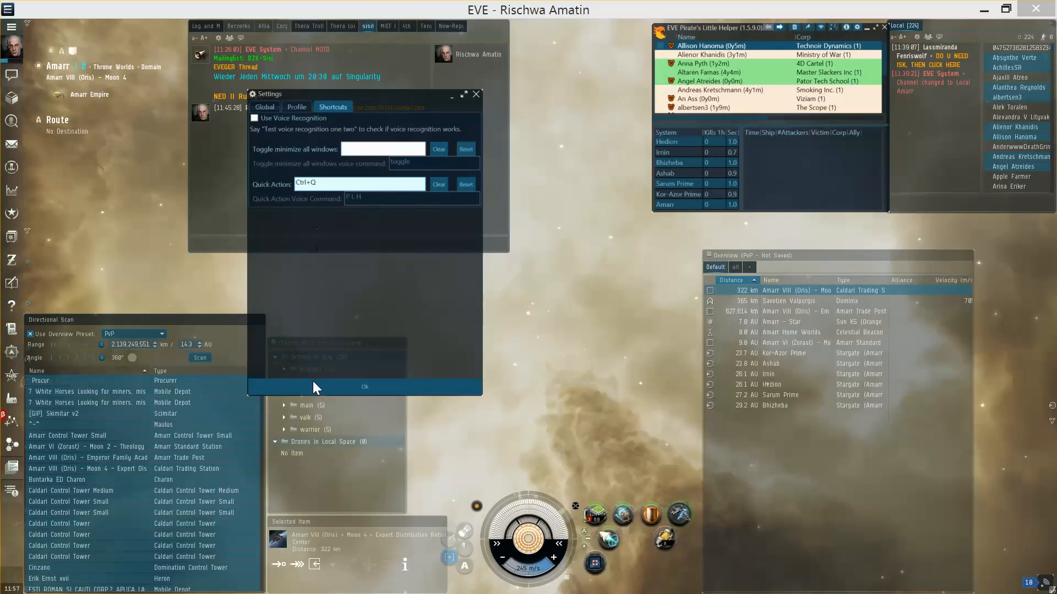
click(364, 386)
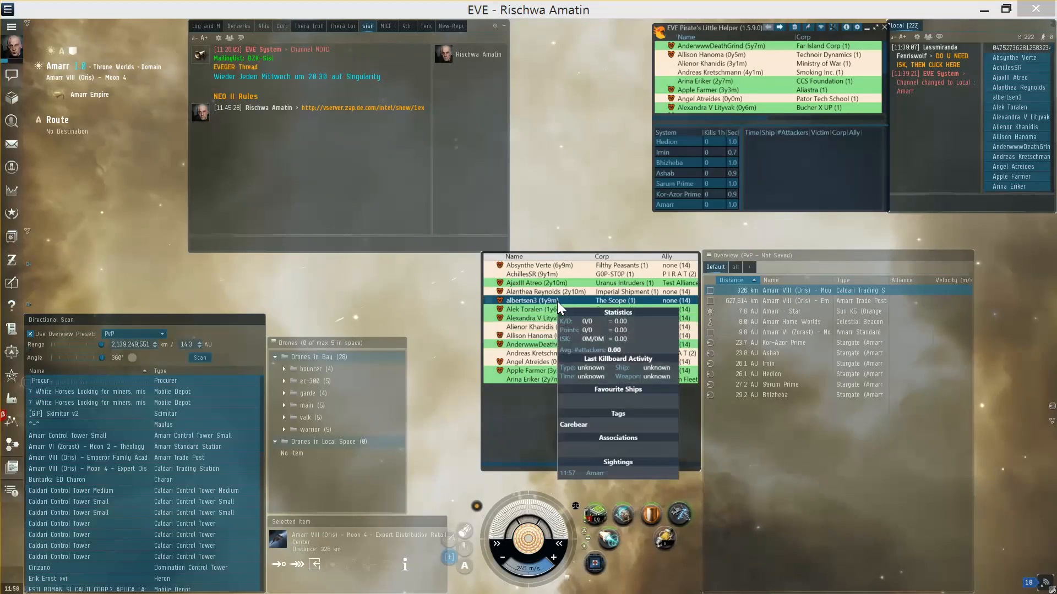
mouse_move(536, 274)
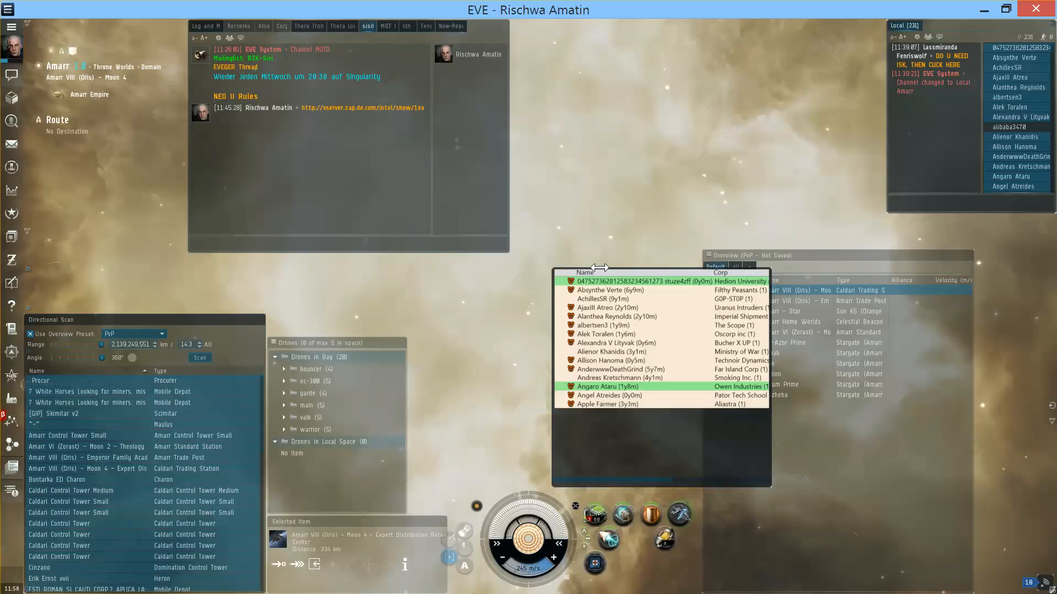
mouse_move(592, 432)
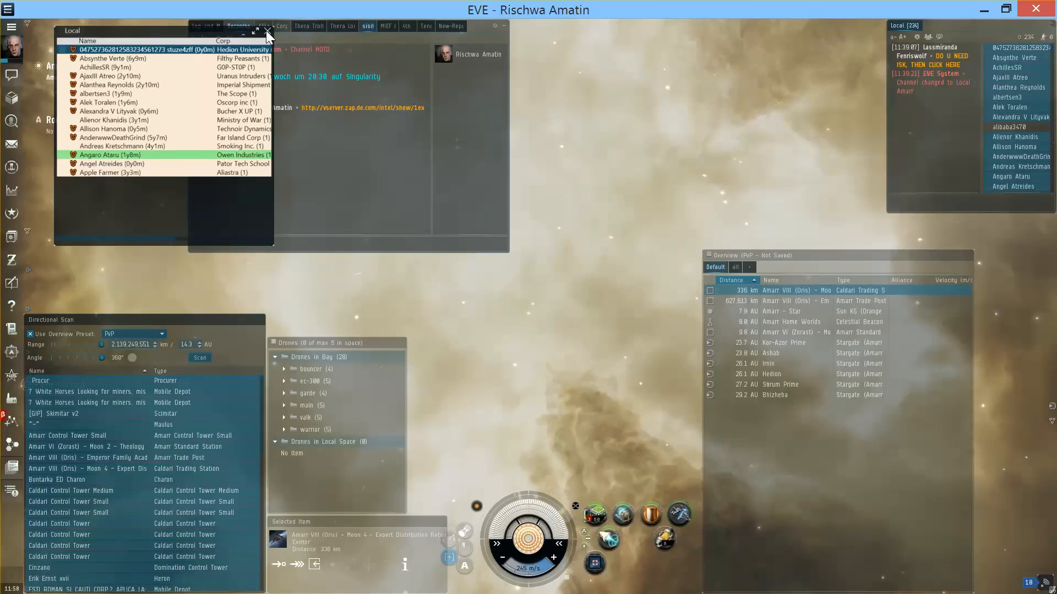
Close the quick-info popup showing the copied Local pilot list
click(266, 32)
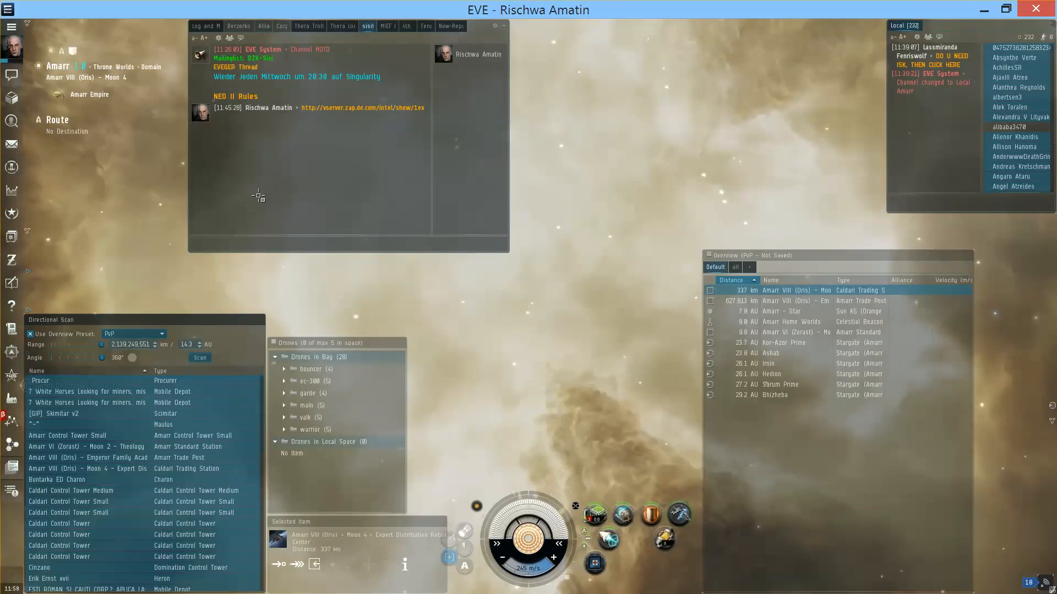
mouse_move(241, 183)
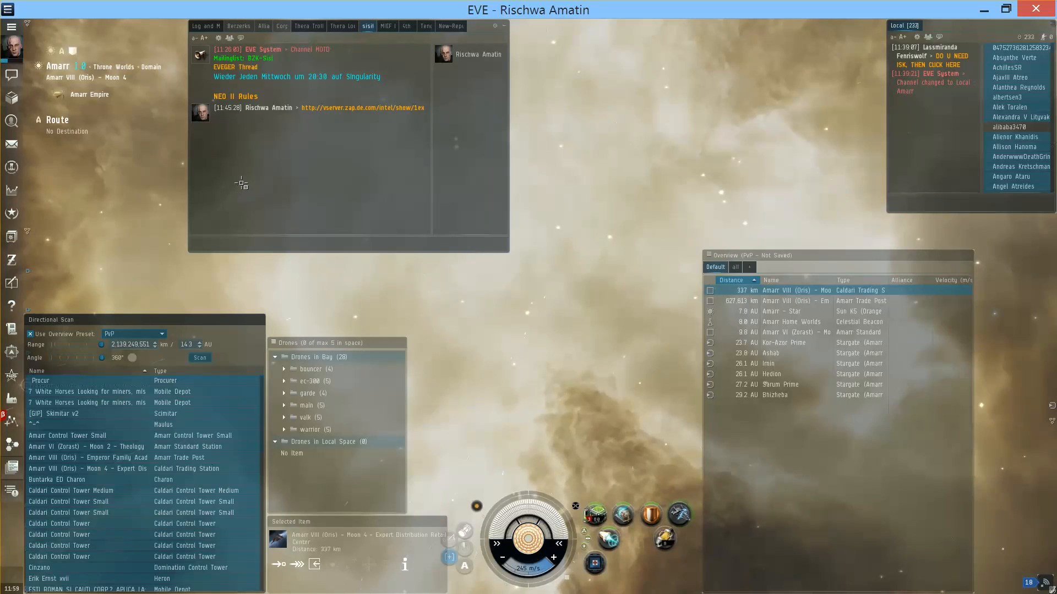
Refocus the game and run a directional scan from the Directional Scan window
click(200, 357)
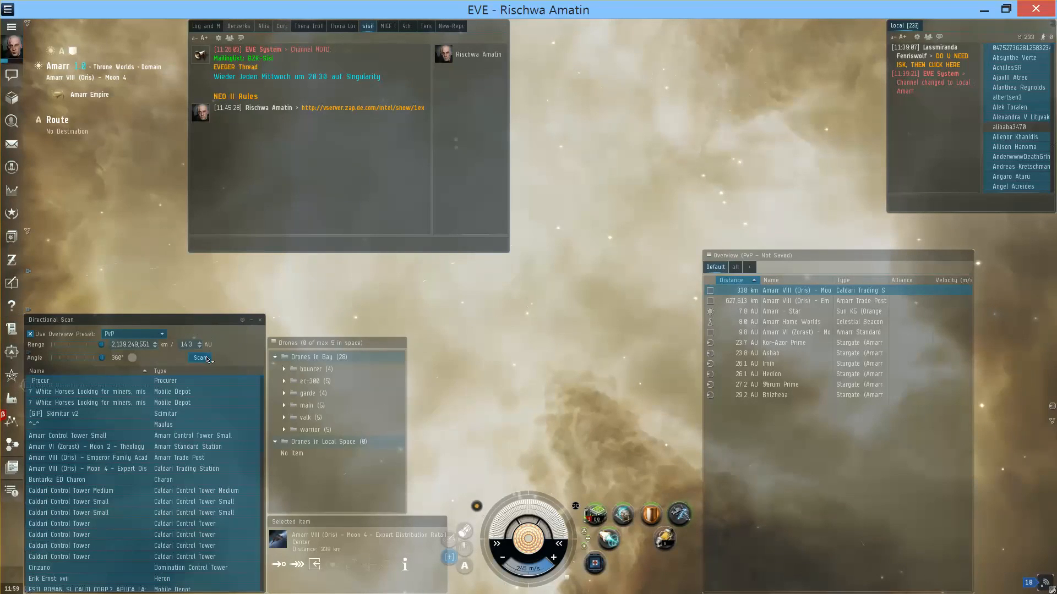
click(200, 358)
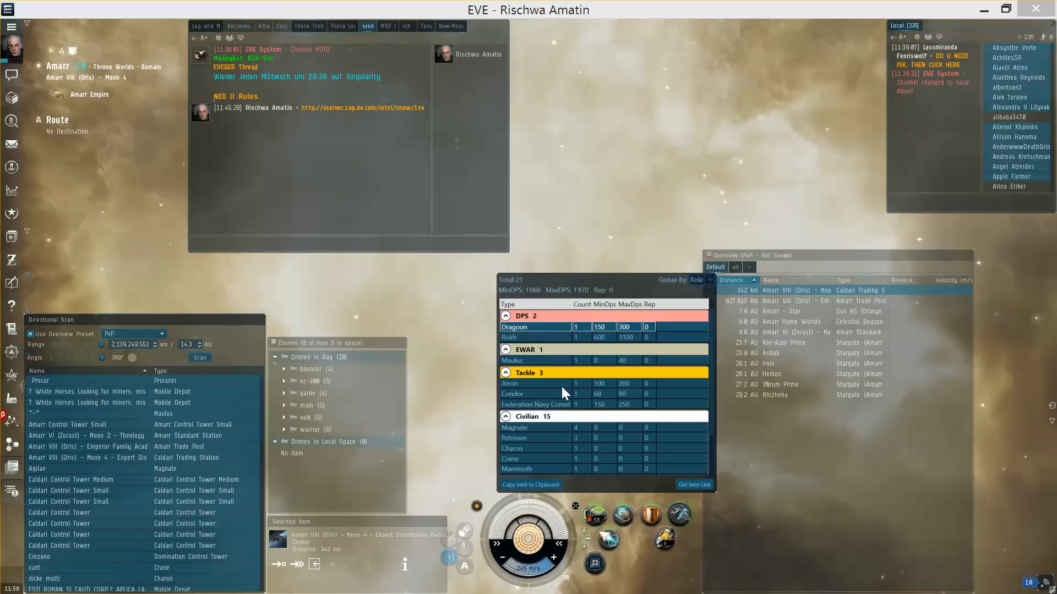
mouse_move(578, 385)
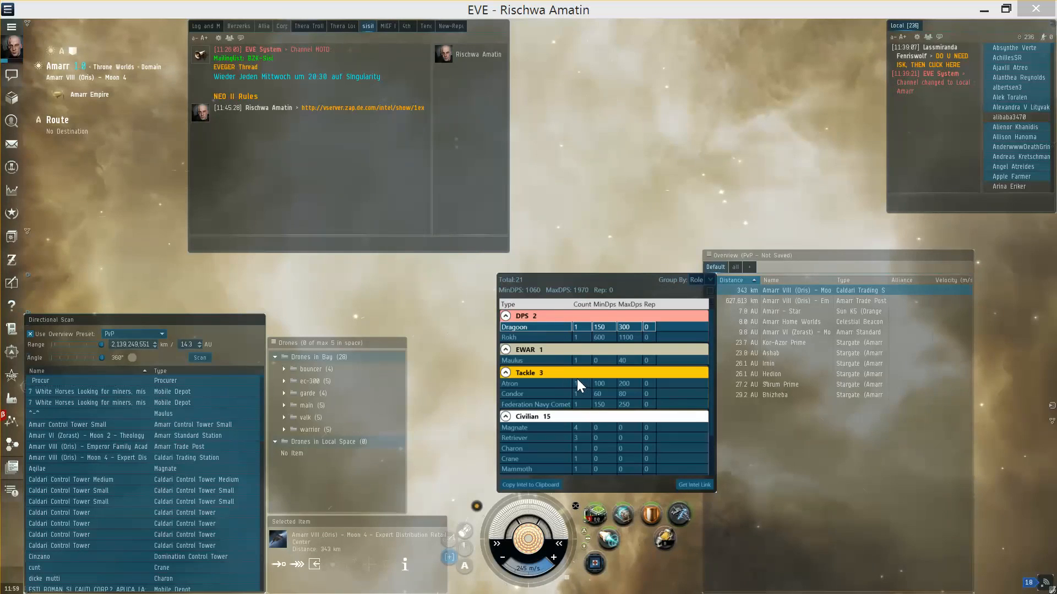
mouse_move(600, 370)
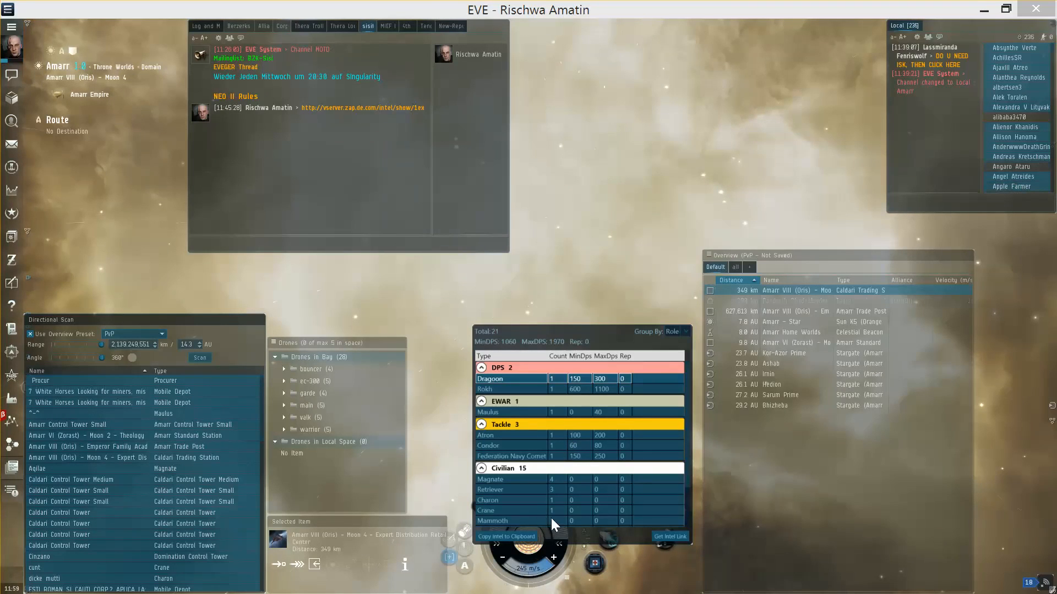
mouse_move(505, 538)
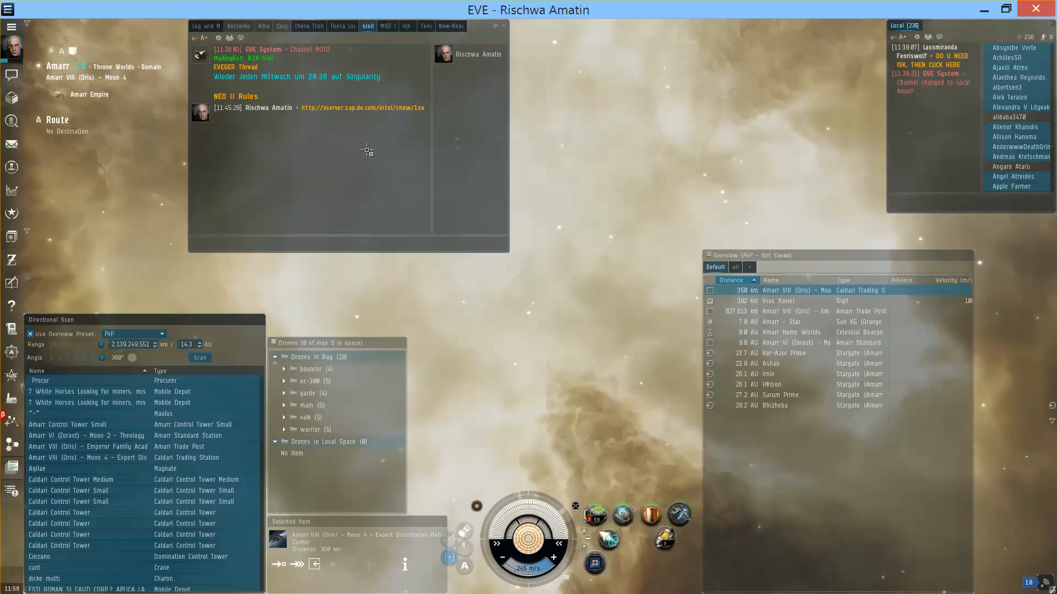
Paste the copied d-scan results into the chat input to post the intel link
click(343, 244)
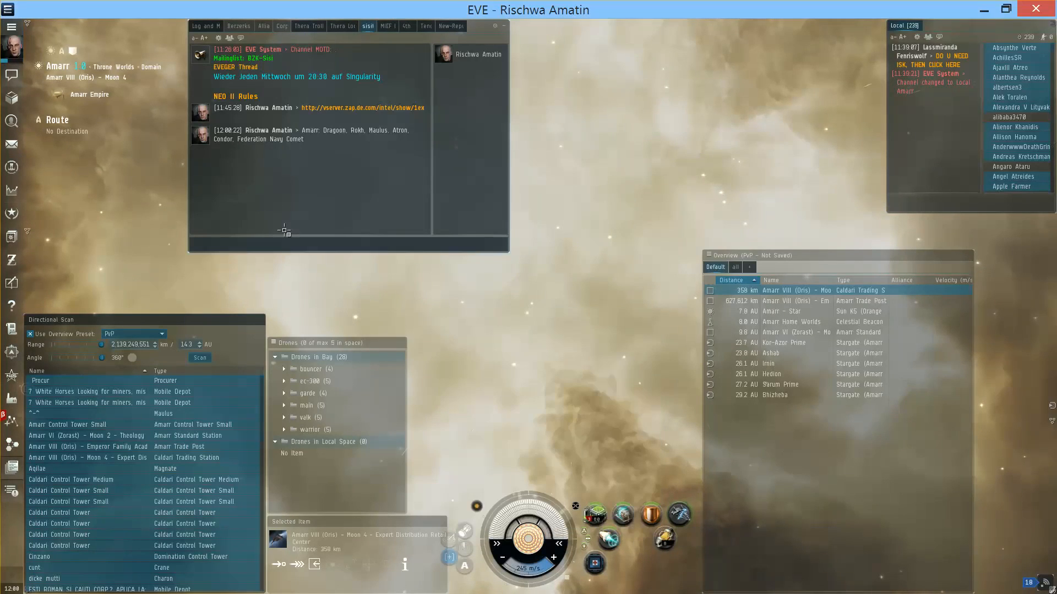
mouse_move(299, 236)
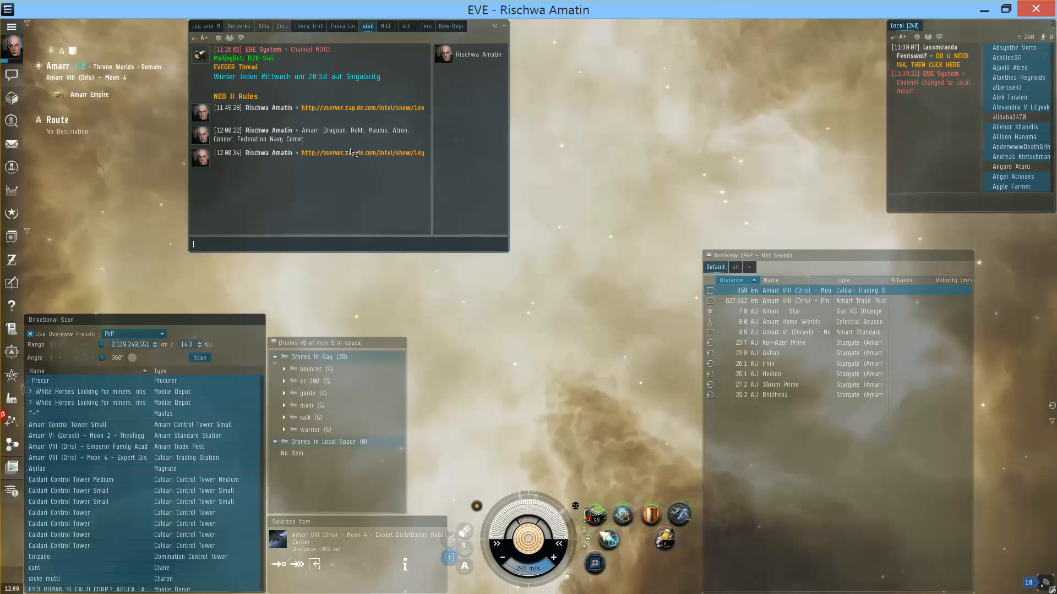
Follow the posted intel link to the POLARISv2 Show Scan page for the 21-ship scan
click(362, 152)
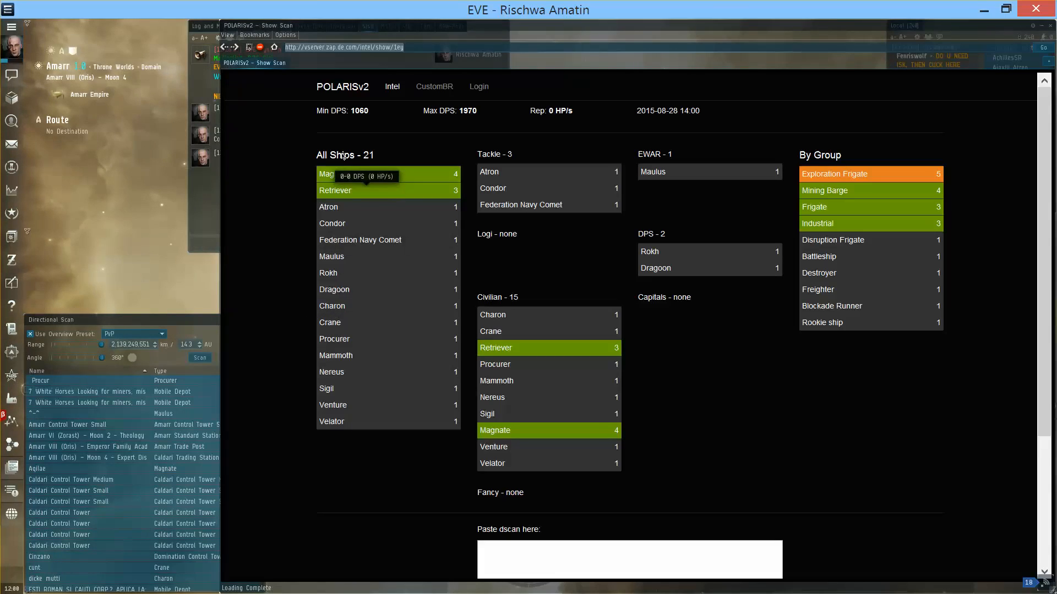
mouse_move(640, 117)
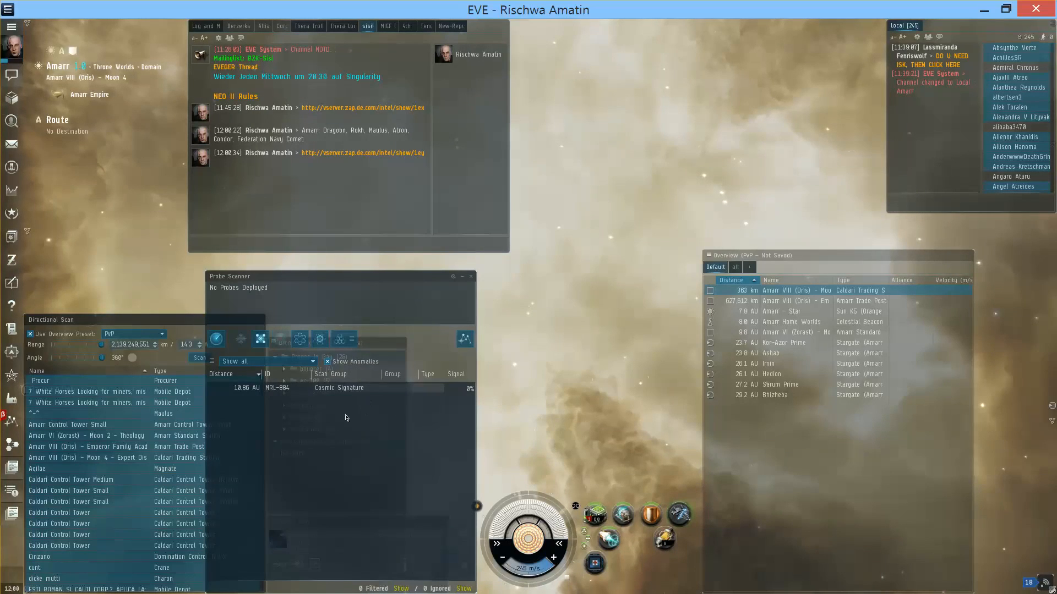
Select the cosmic signature in the probe results, then close the Probe Scan History Comparison
click(336, 387)
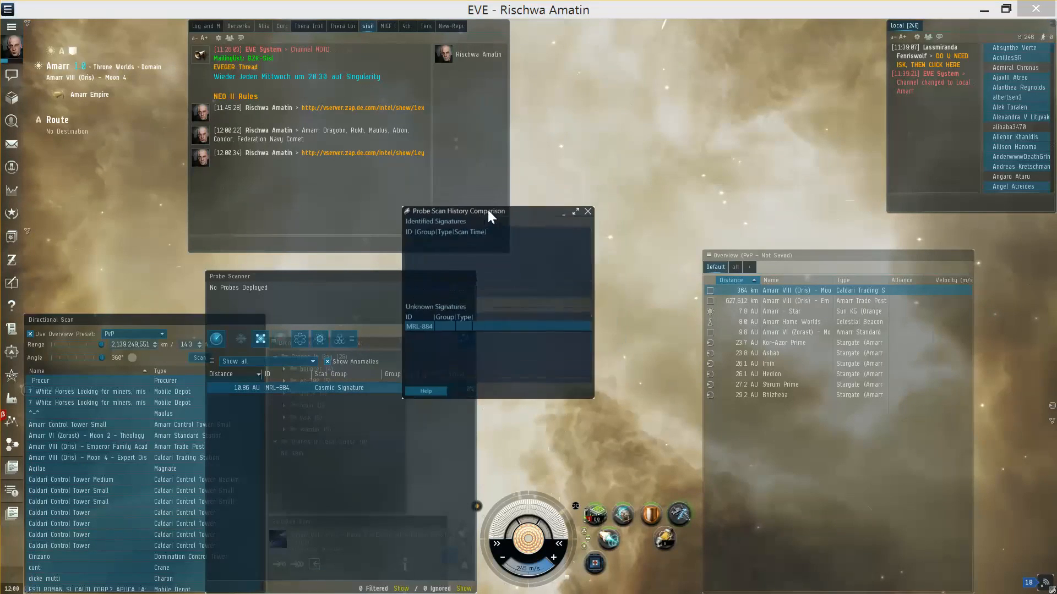
mouse_move(590, 222)
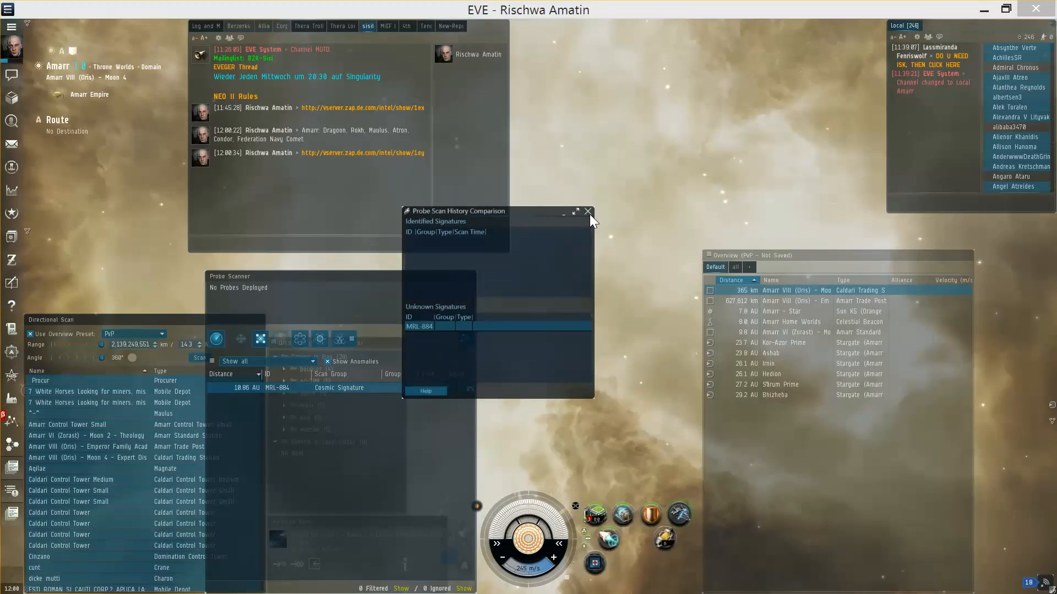
click(588, 211)
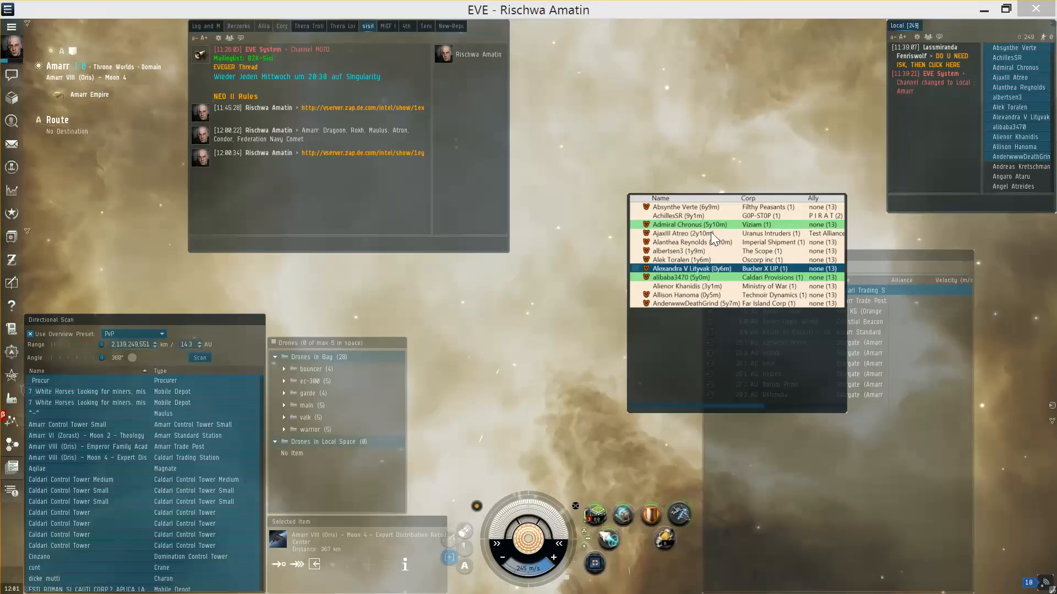
Dismiss the local pilot popup and run a fresh directional scan
click(200, 358)
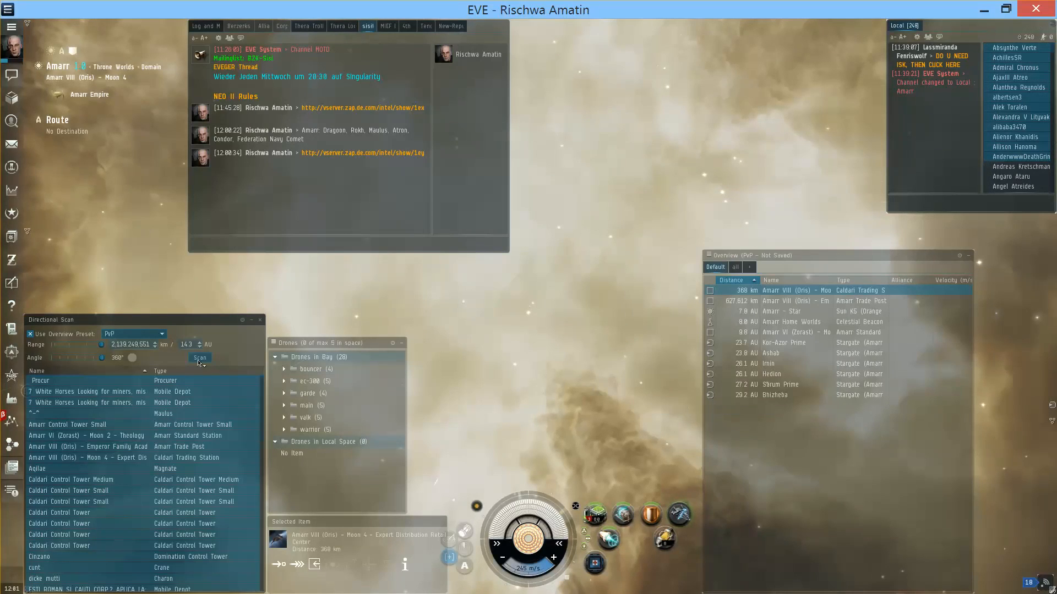
click(199, 357)
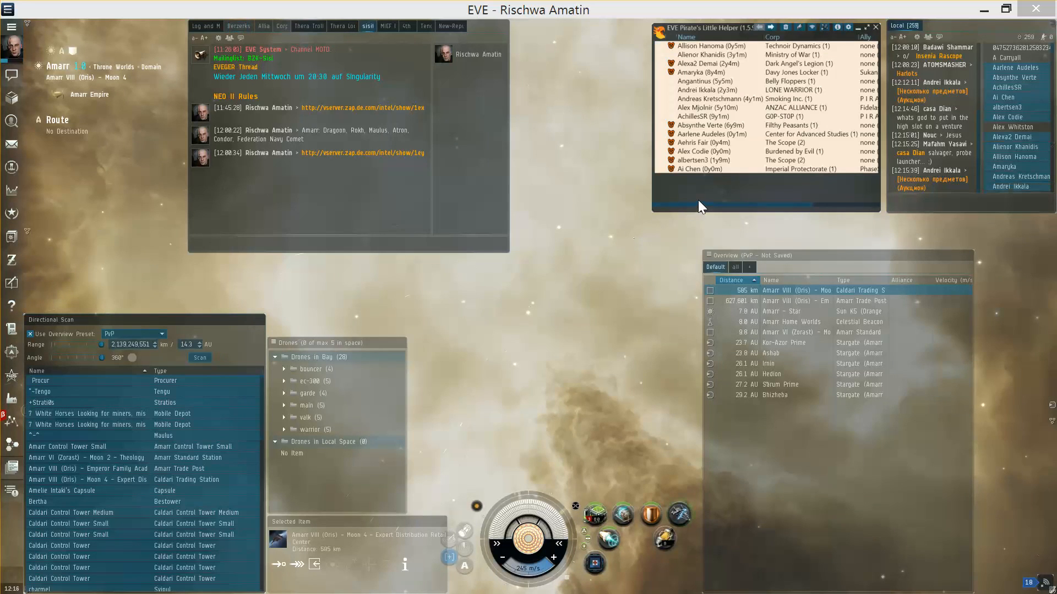
Enable voice recognition with commands 'P L H wind' for minimizing windows and 'yari' for quick action, then save
click(704, 80)
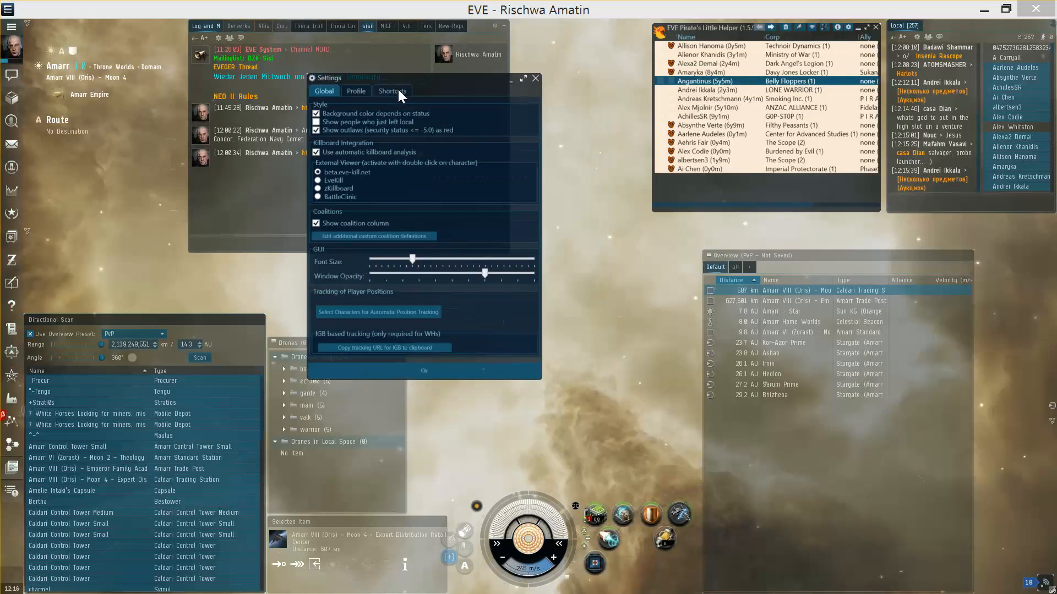
click(392, 91)
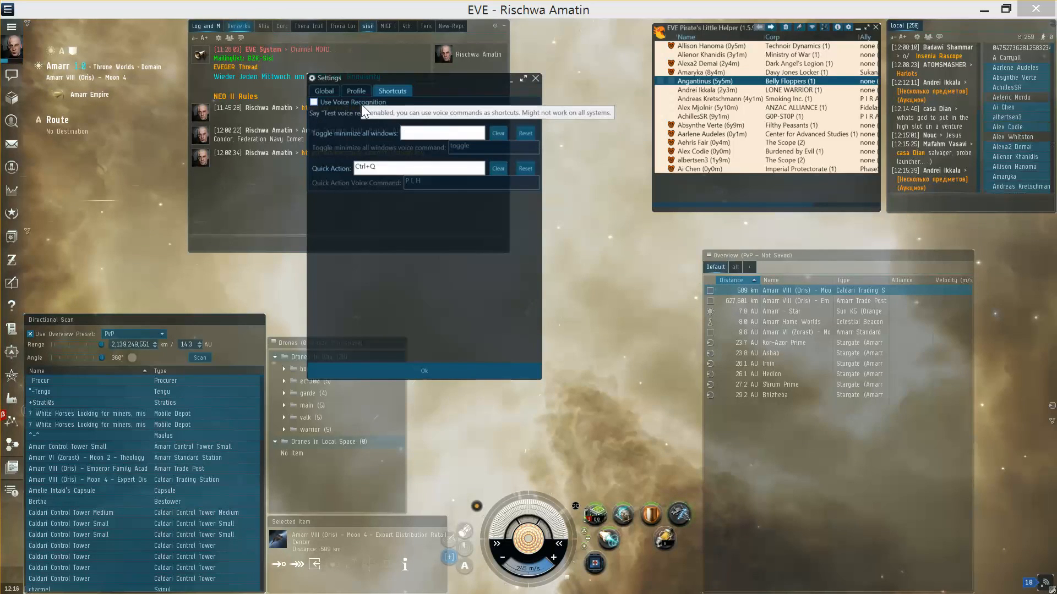
click(313, 101)
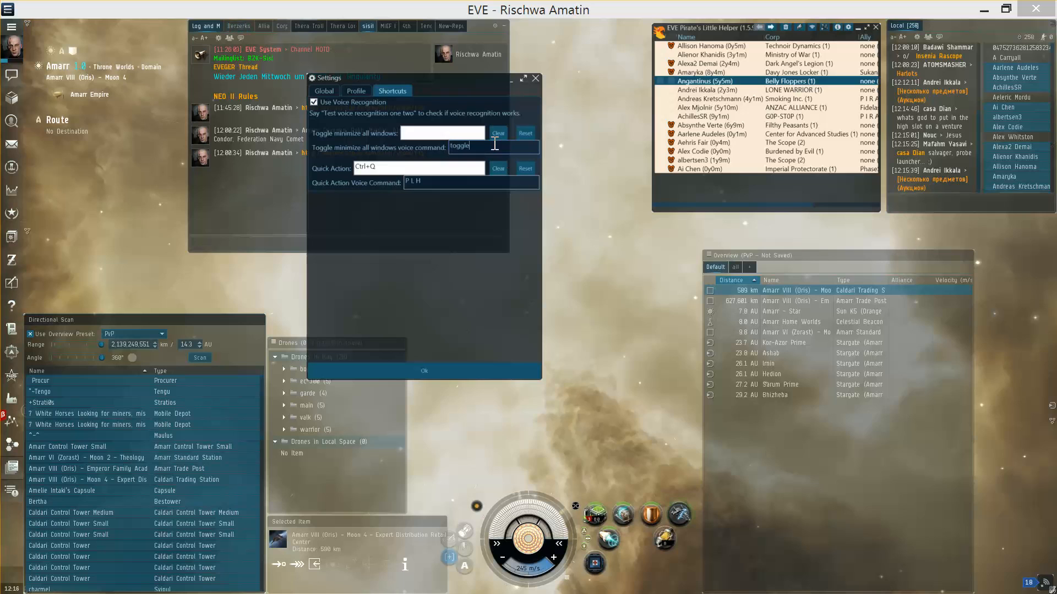
text(P L H)
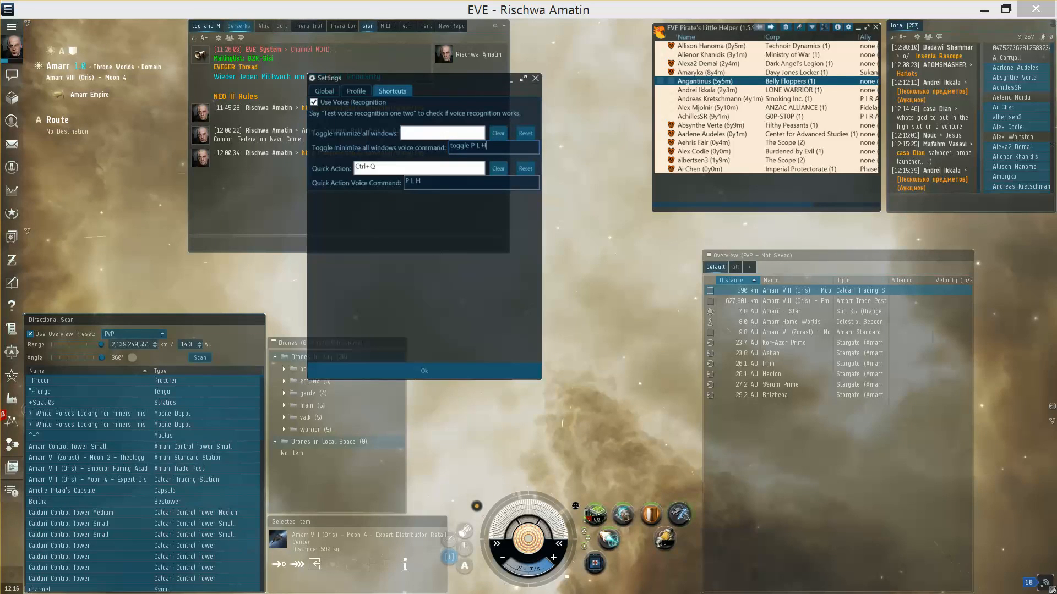
text(windows)
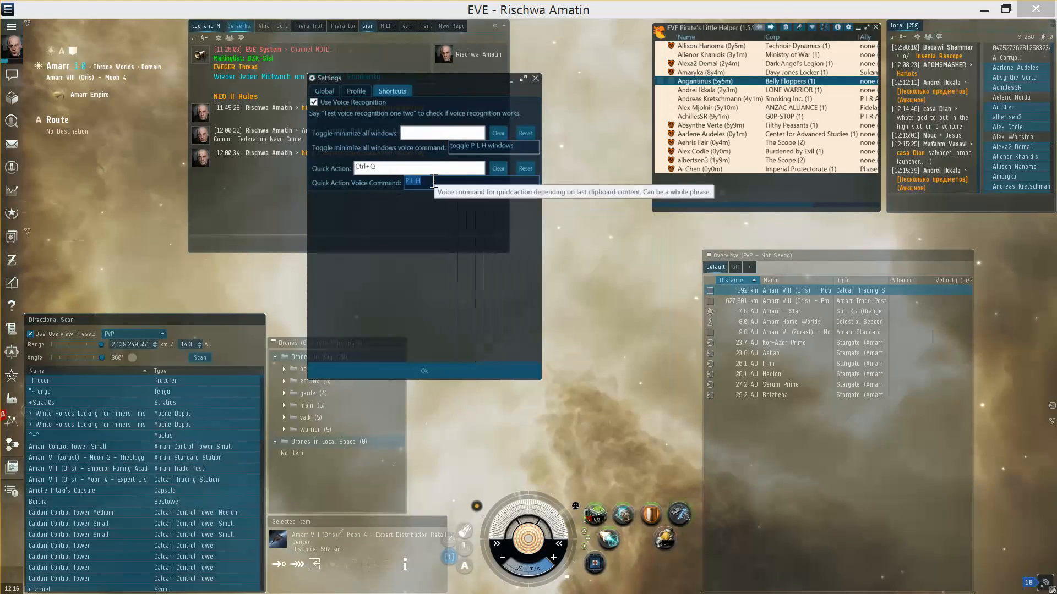
text(yari)
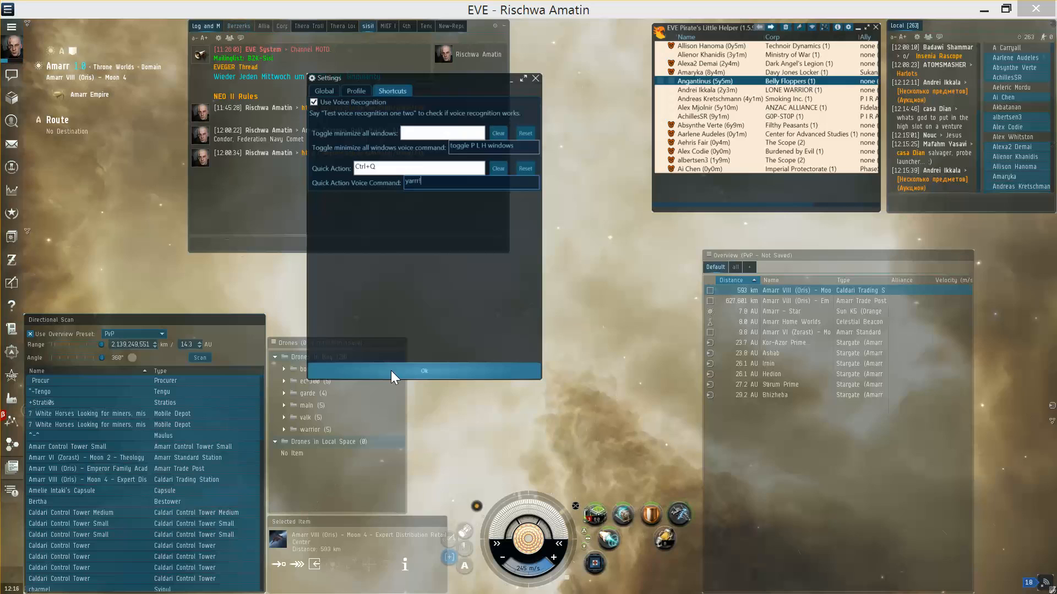
click(422, 371)
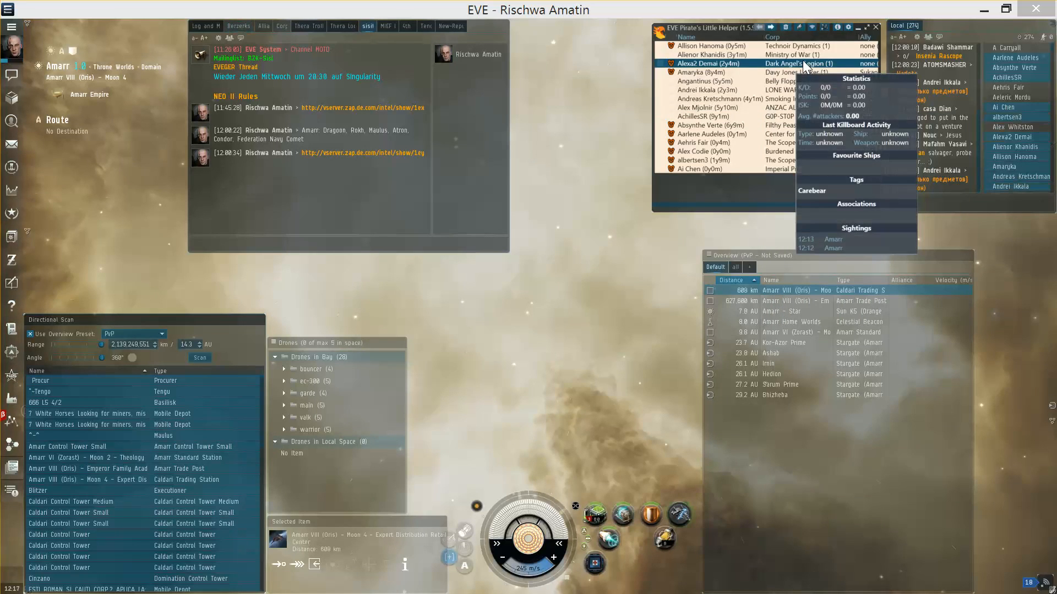
Dismiss the hovered pilot's statistics, tags and sightings popup
click(705, 73)
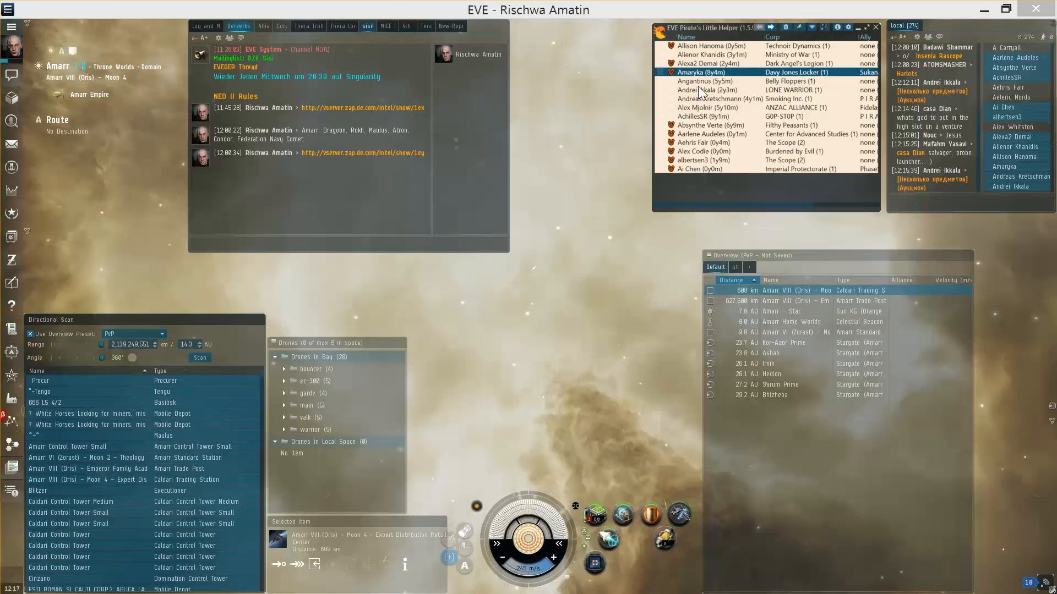